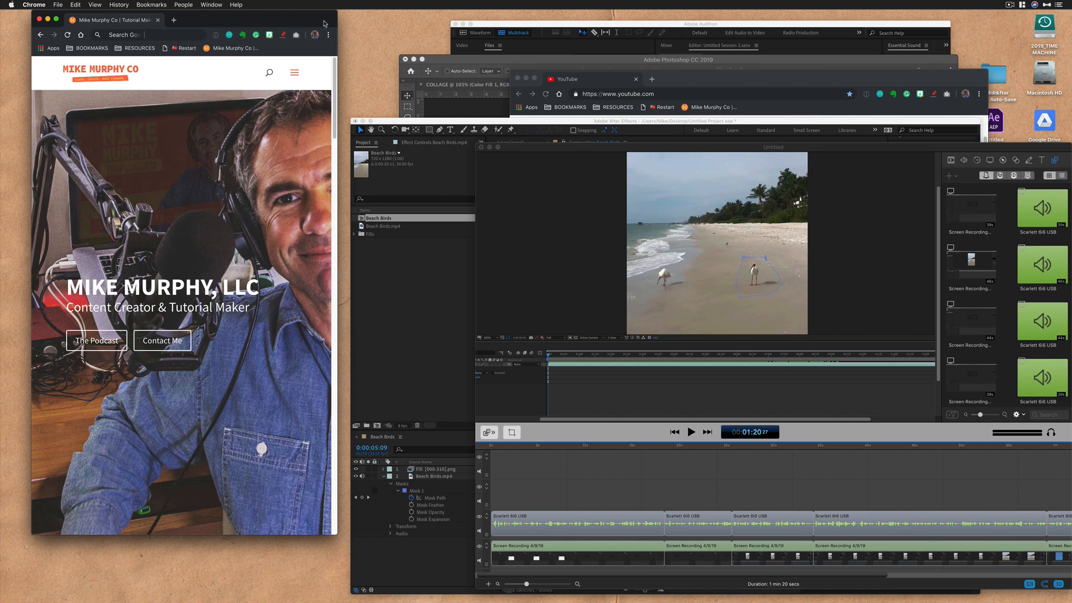
Step: Open System Preferences' Dock pane to check the title-bar double-click setting
{"action": "key", "text": "alt"}
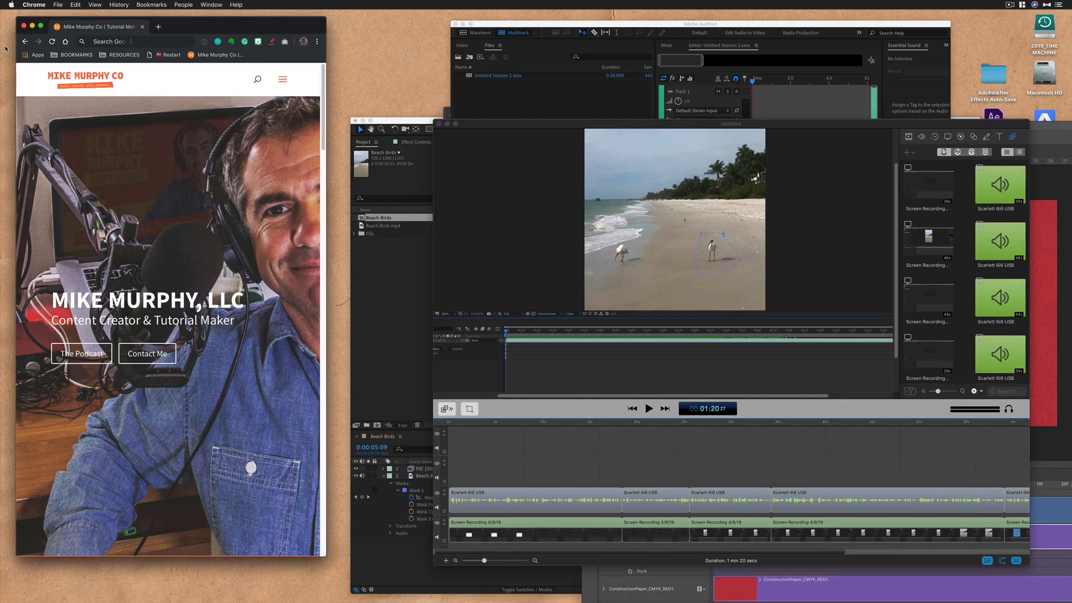
{"action": "left_click", "coordinate": [11, 5]}
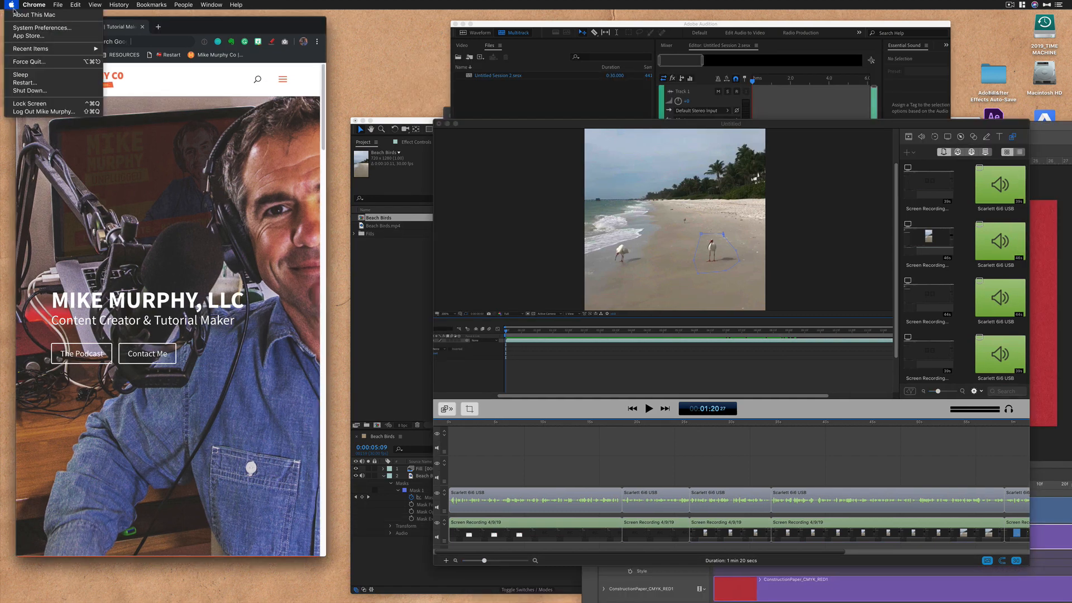
{"action": "left_click", "coordinate": [42, 27]}
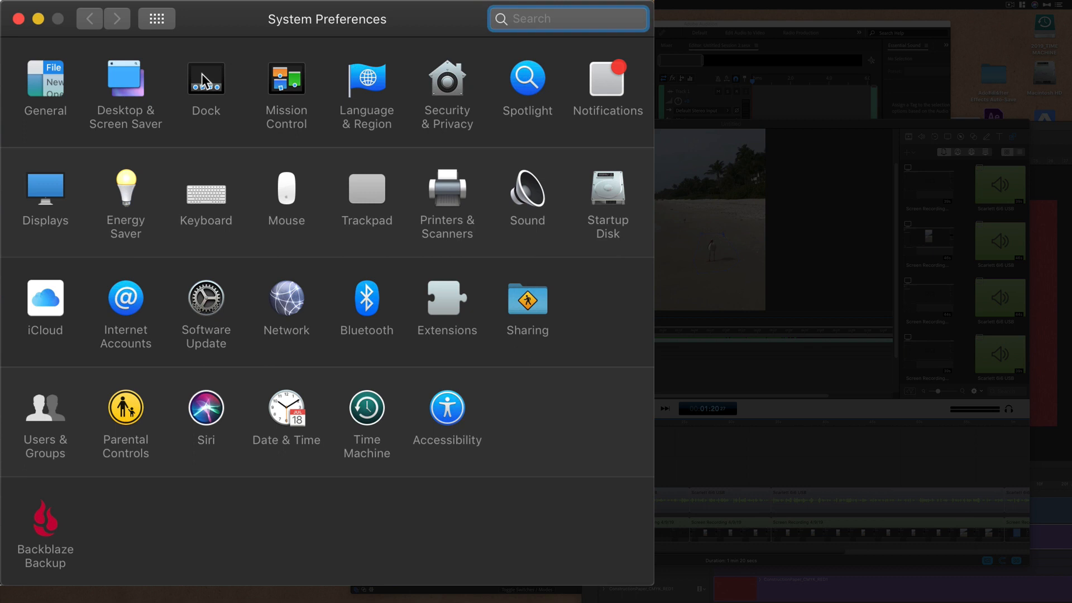
{"action": "left_click", "coordinate": [205, 79]}
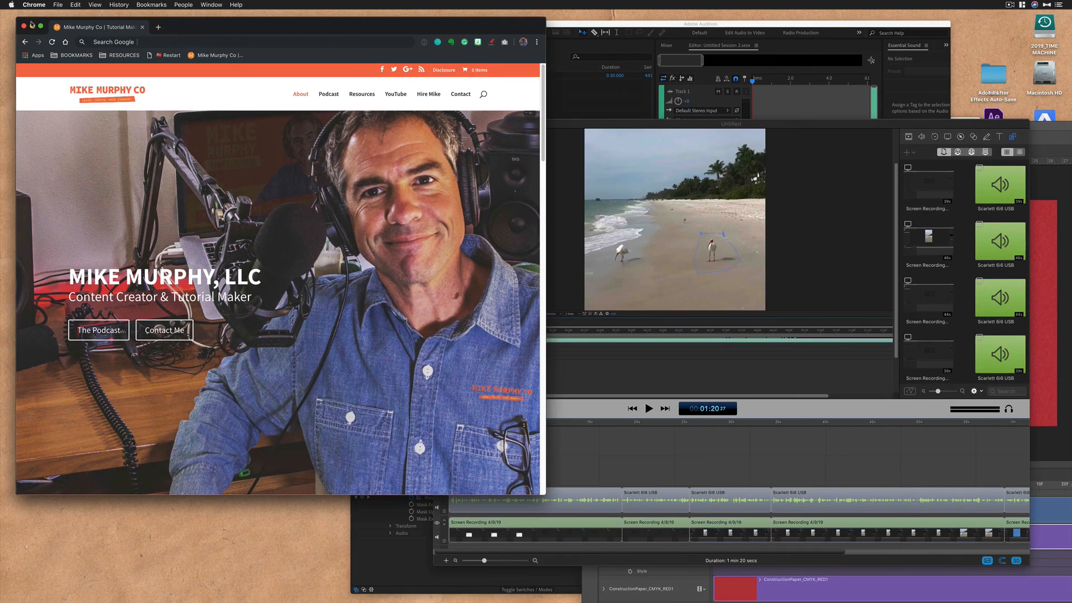
Step: Maximize the Chrome window showing the Mike Murphy Co site to fill the screen
{"action": "left_click", "coordinate": [40, 27]}
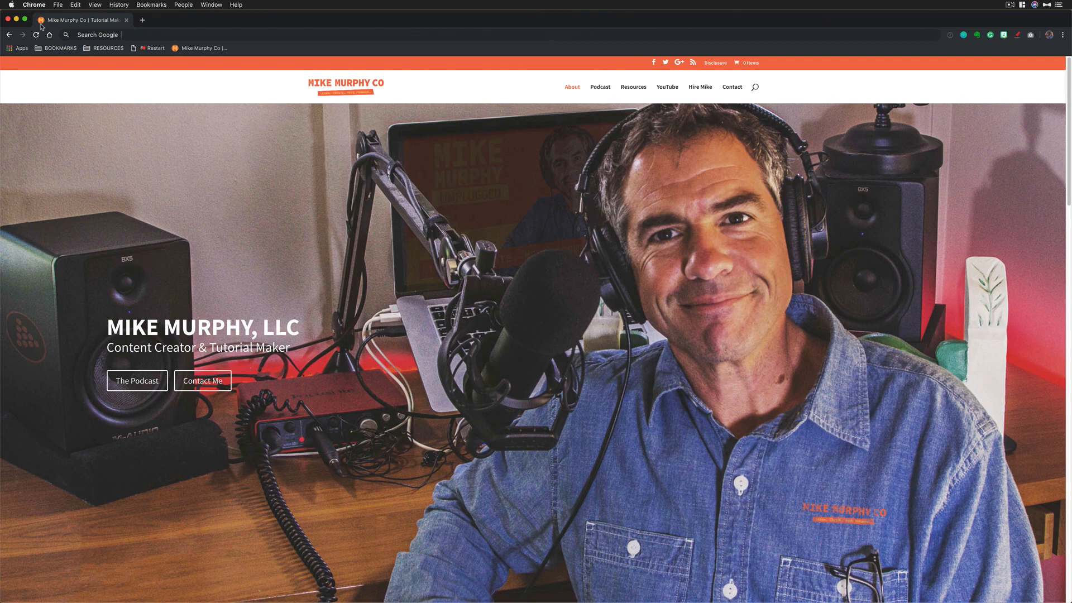